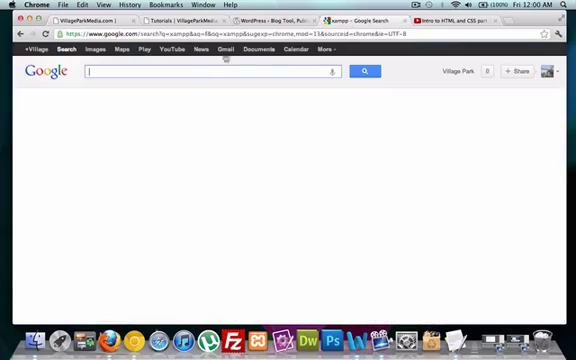
text(xammp)
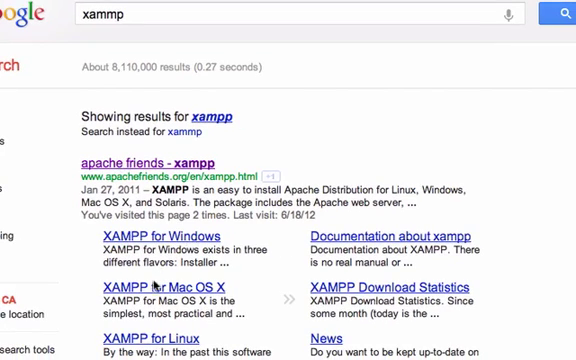
mouse_move(150, 344)
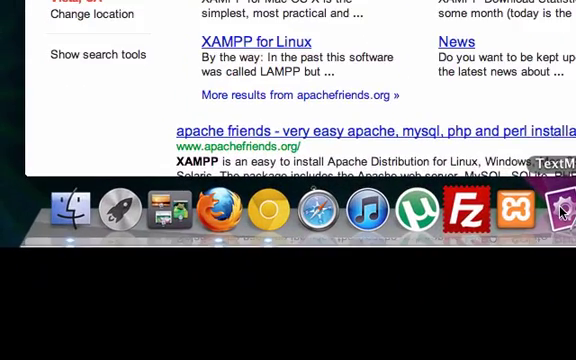
mouse_move(268, 212)
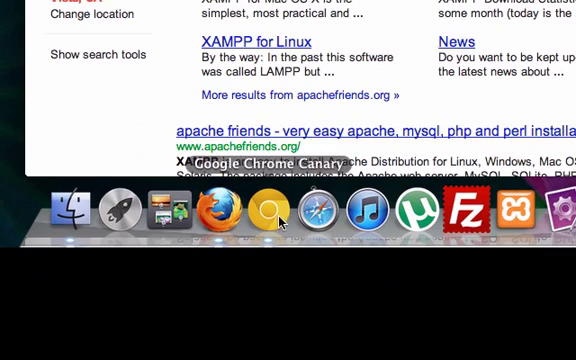
mouse_move(320, 212)
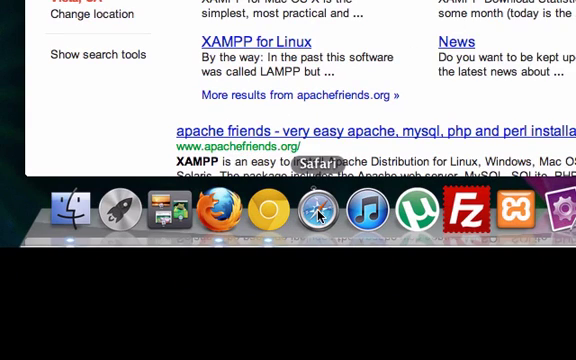